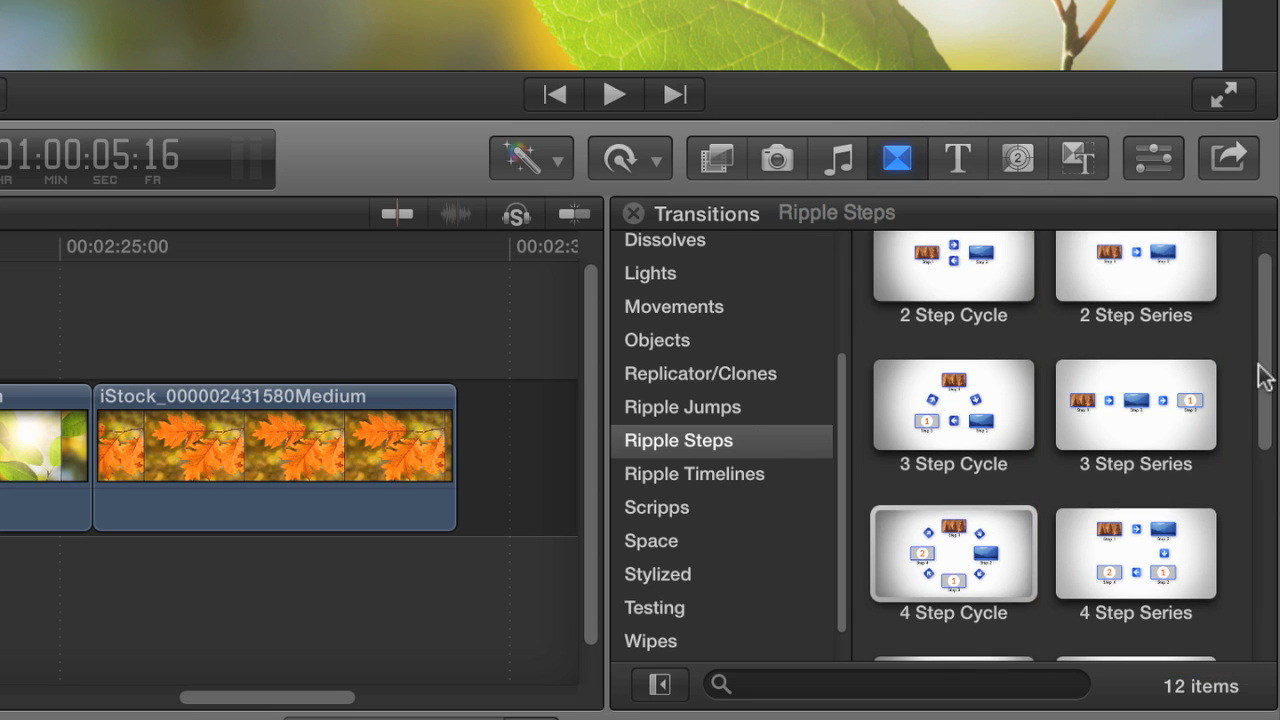
Scroll the Ripple Steps transitions and apply 4 Step Cycle between the two clips
{"action": "scroll", "scroll_direction": "down", "scroll_amount": 3}
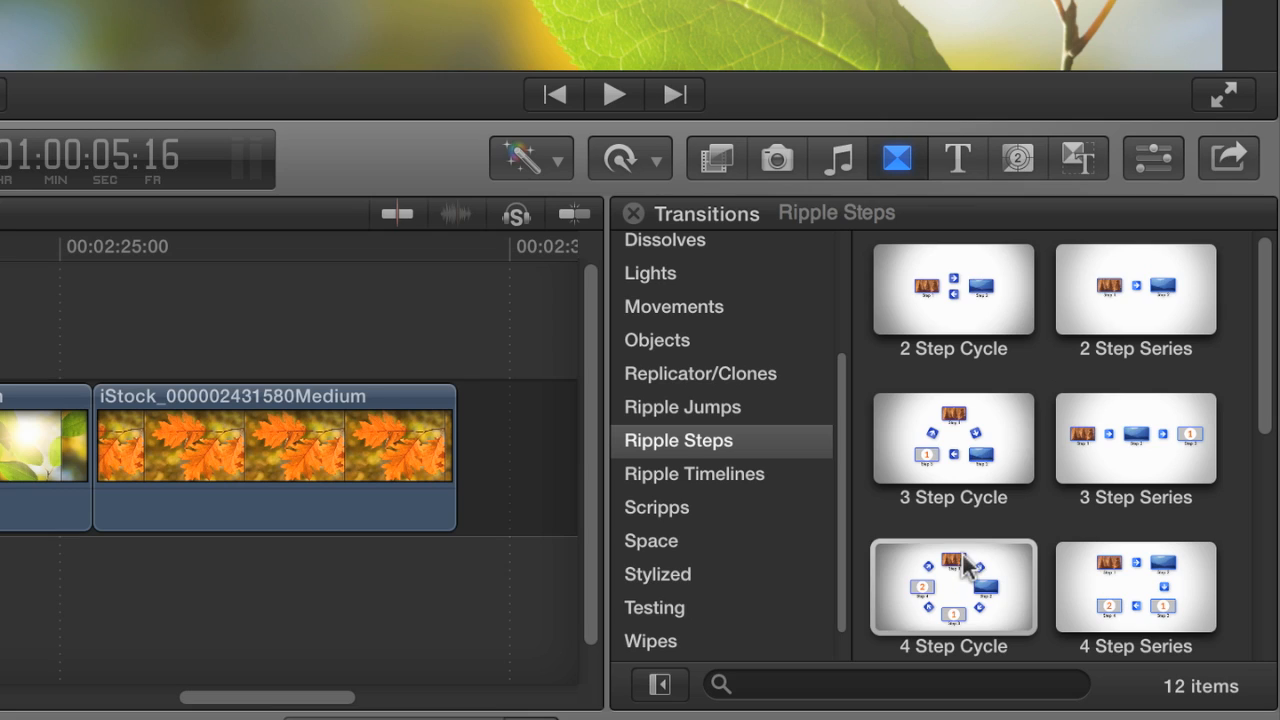
{"action": "left_click", "coordinate": [953, 588]}
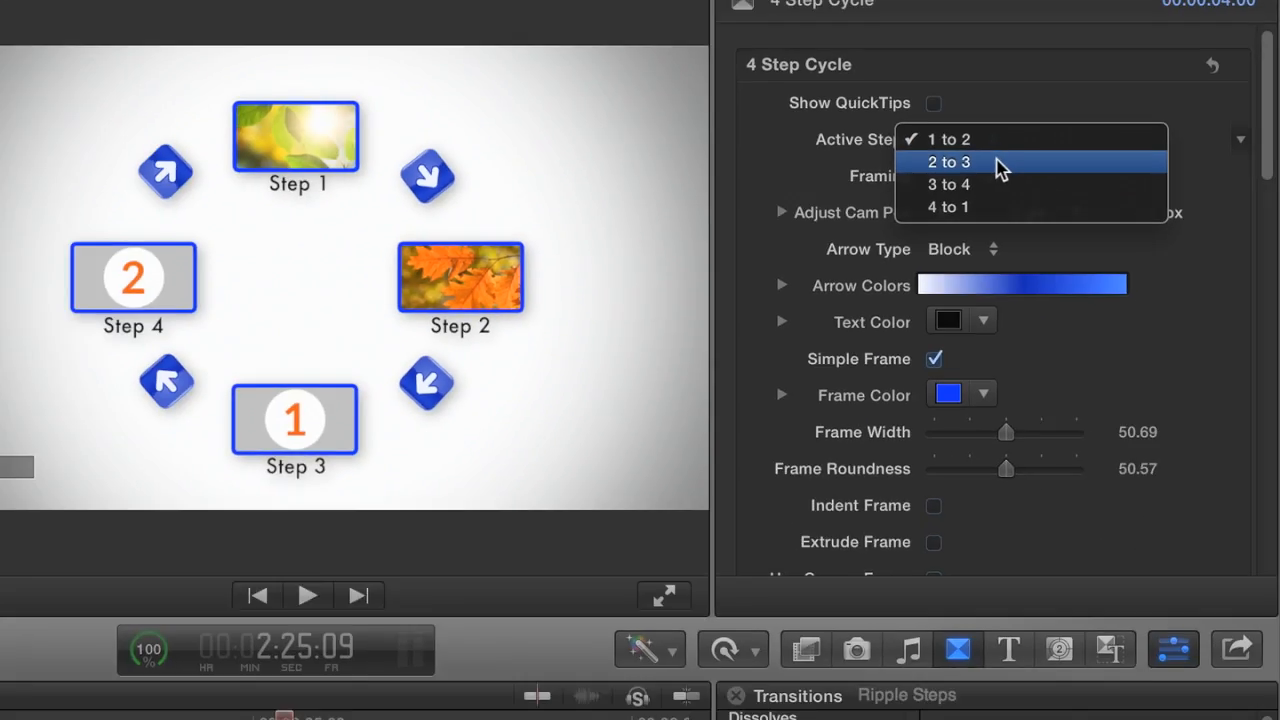
Set the transition's Active Steps to 2 to 3
{"action": "left_click", "coordinate": [947, 162]}
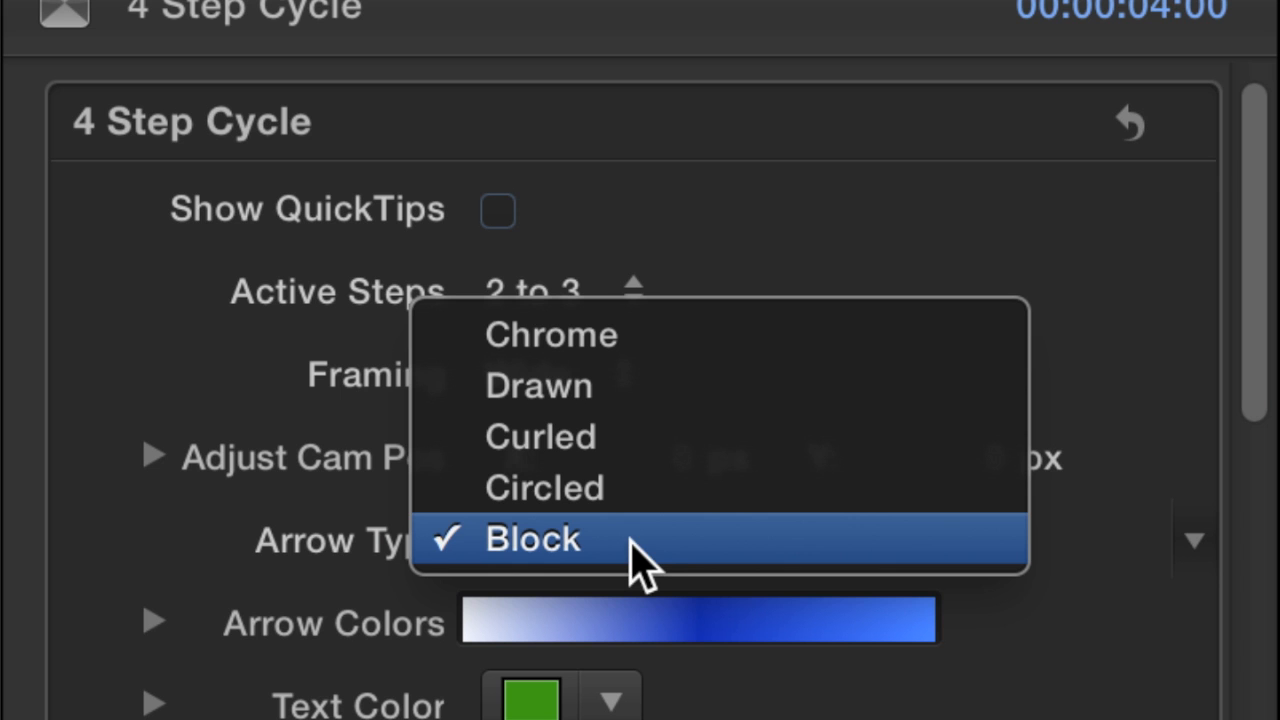
Set Arrow Type to Curled in the transition inspector
{"action": "left_click", "coordinate": [540, 437]}
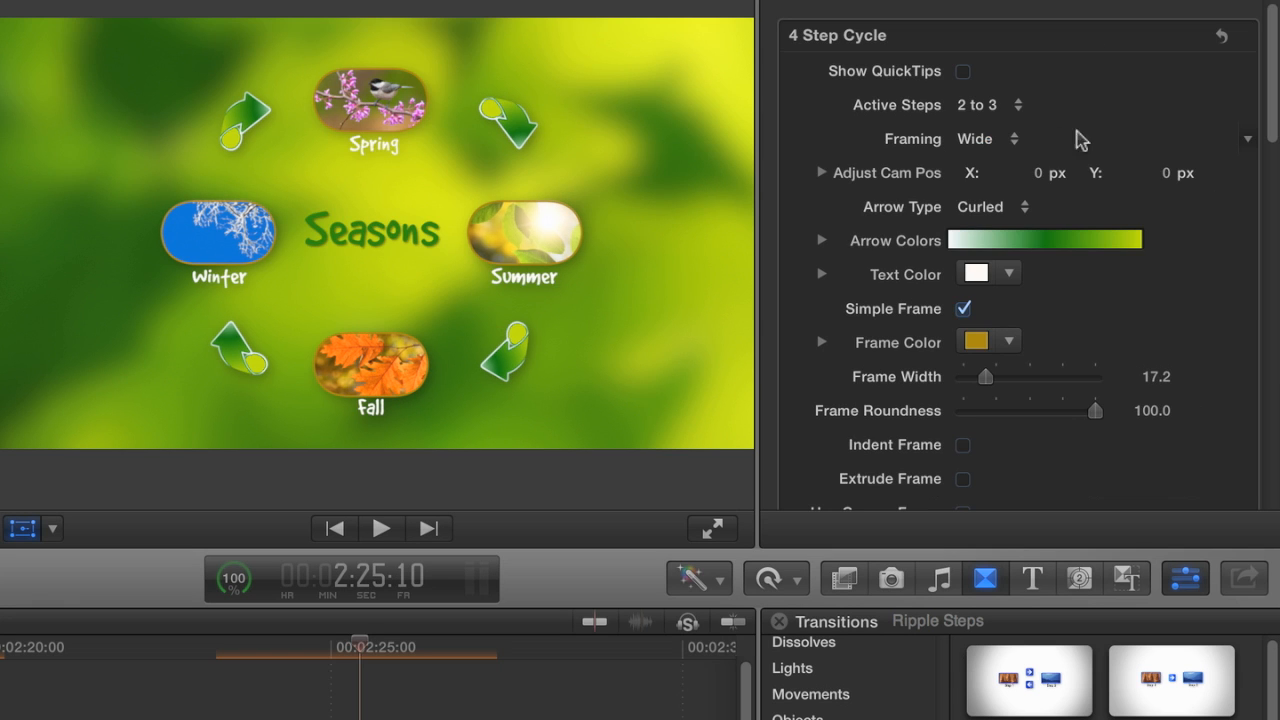
Change the transition's Framing from Wide to Medium
{"action": "left_click", "coordinate": [975, 138]}
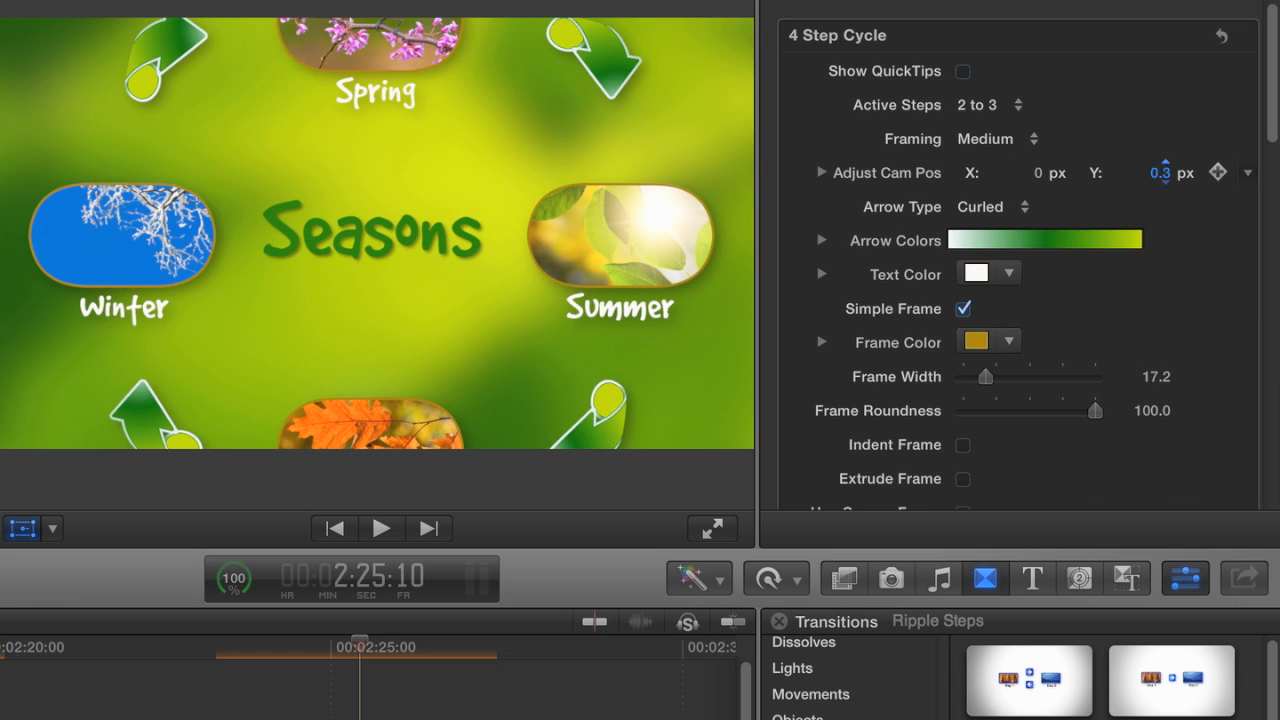